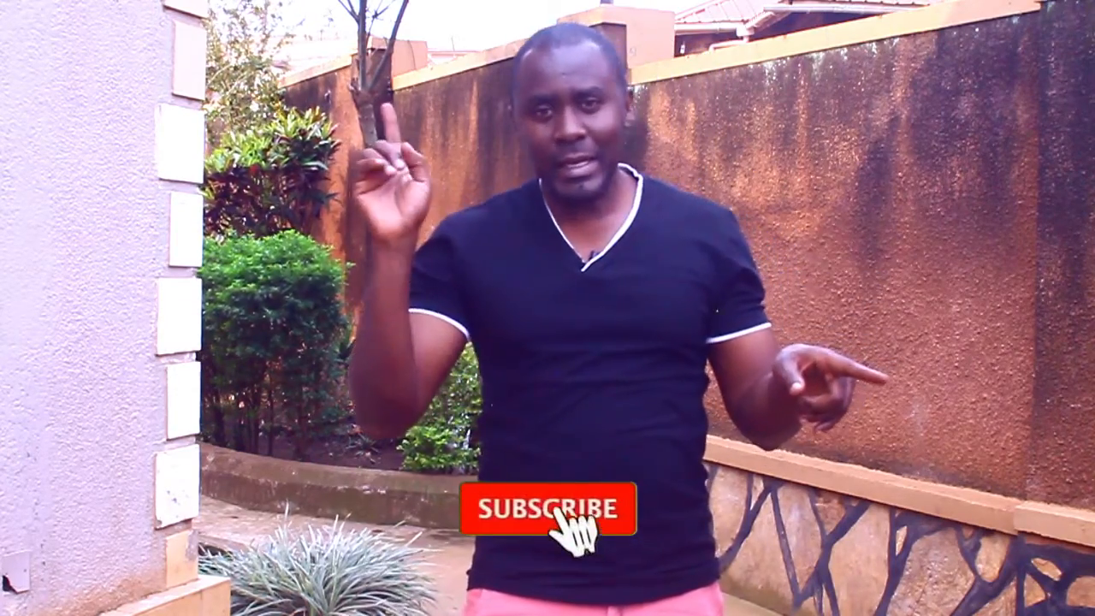
{"action": "left_click", "coordinate": [554, 510]}
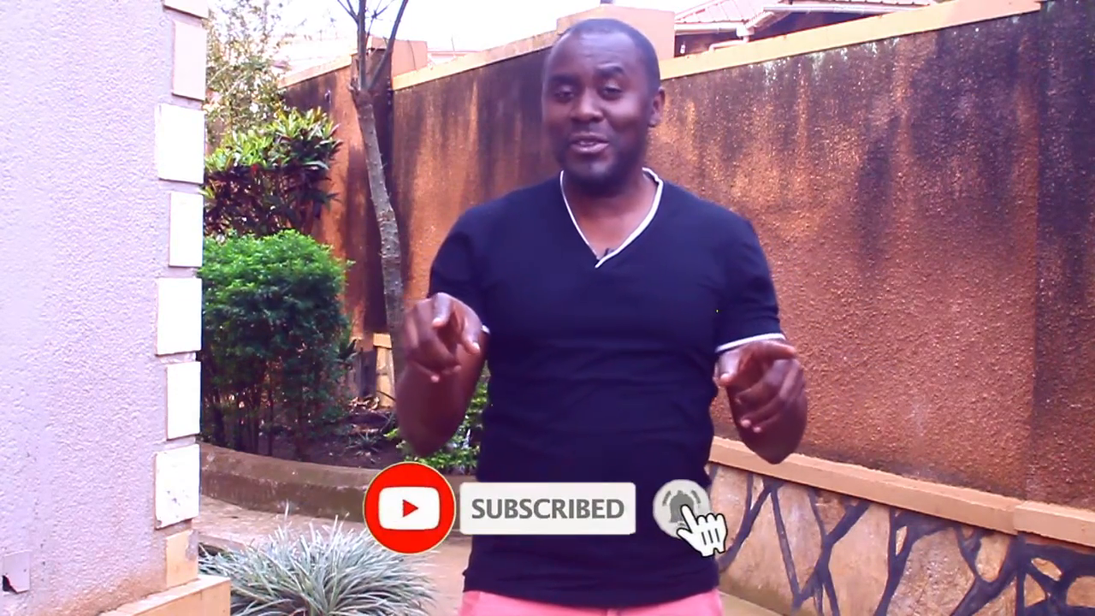